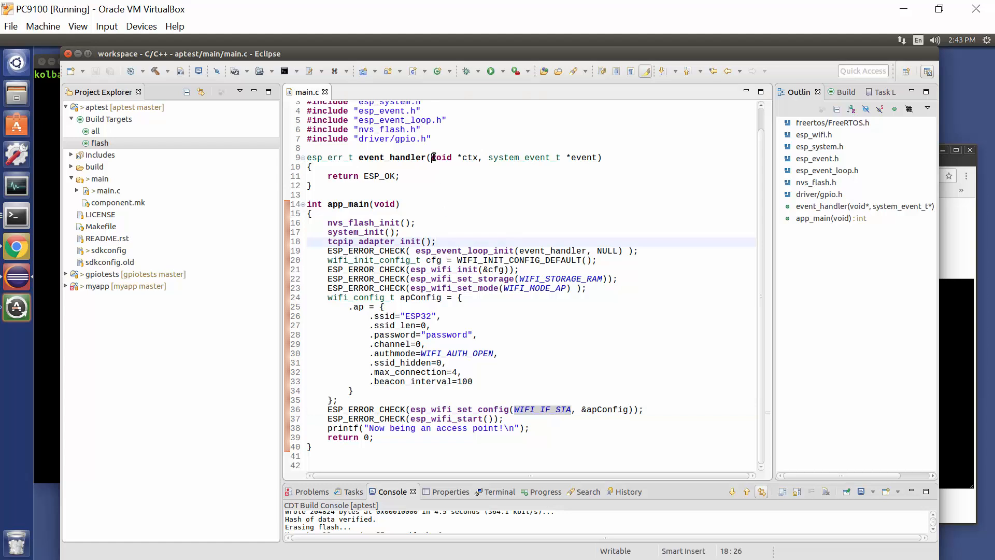
Run the aptest project's 'all' build target and confirm Build Finished in the Console
click(420, 138)
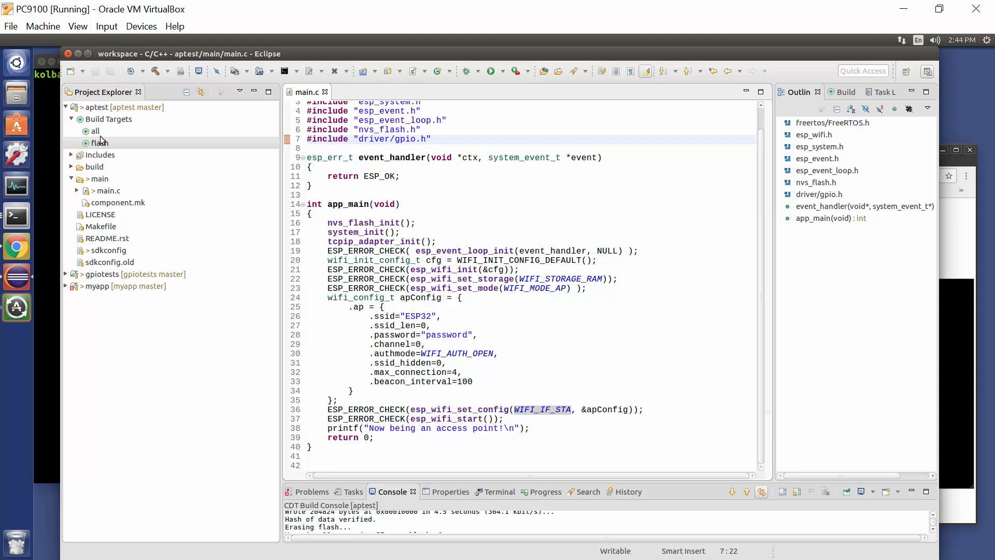
click(95, 130)
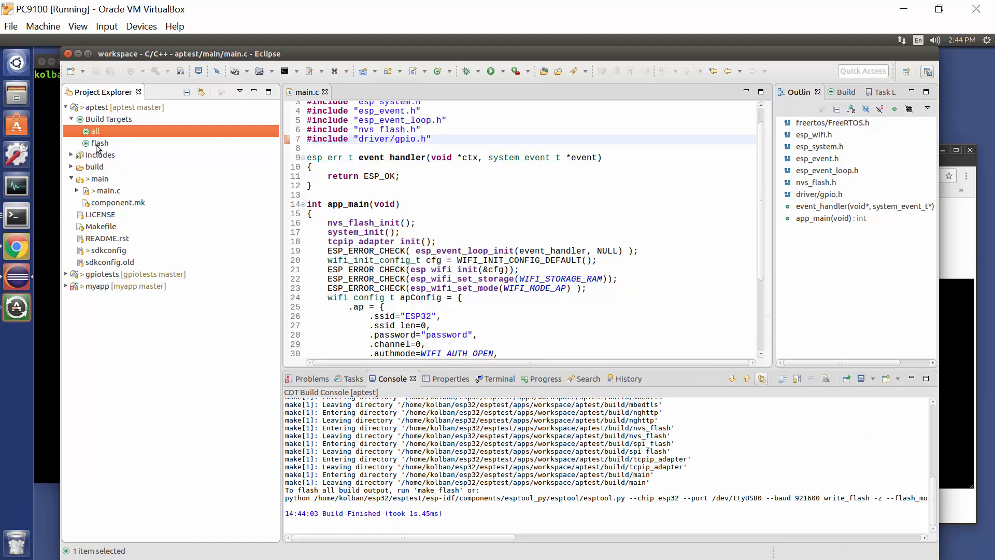
mouse_move(47, 152)
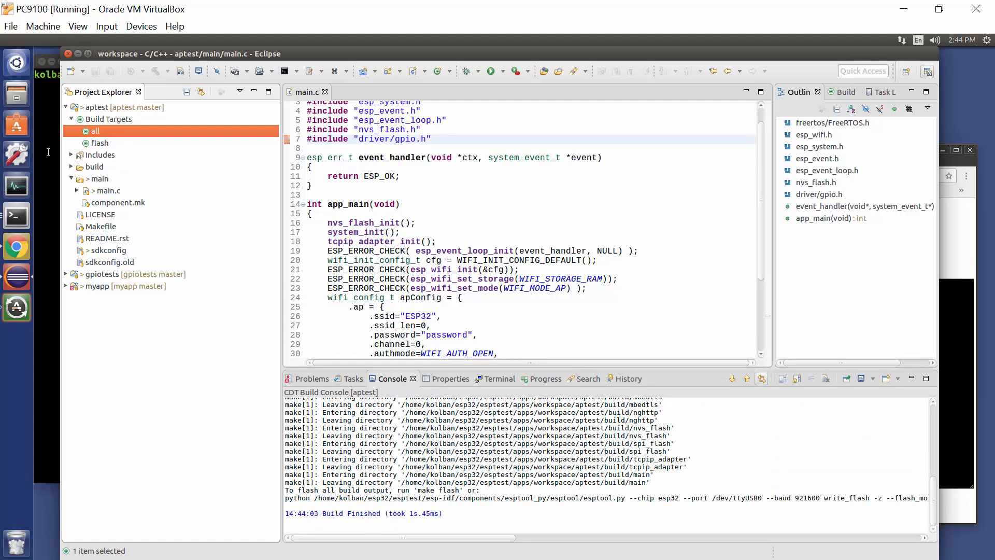
Bring the Minicom ttyUSB0 console forward showing the LoadProhibited Guru Meditation crash
click(16, 215)
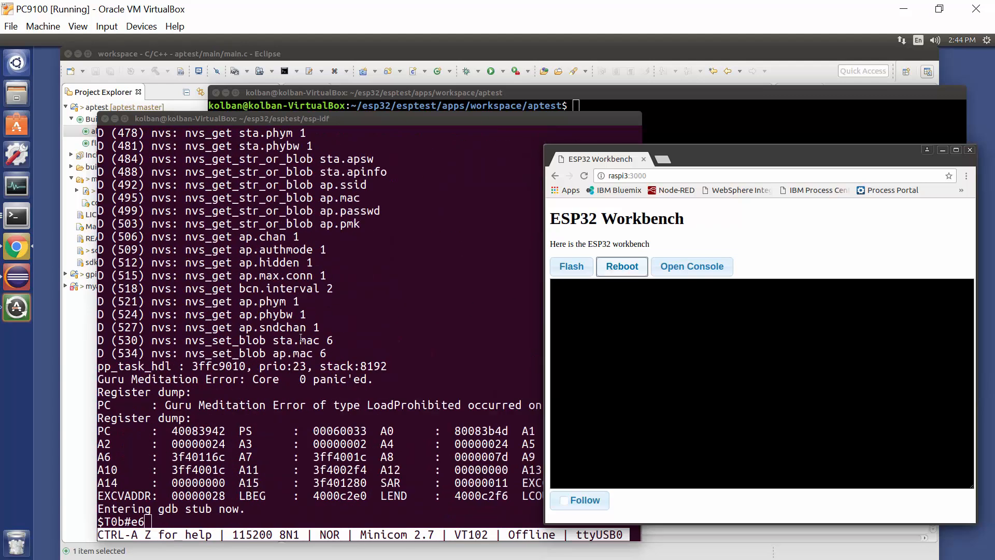
mouse_move(582, 352)
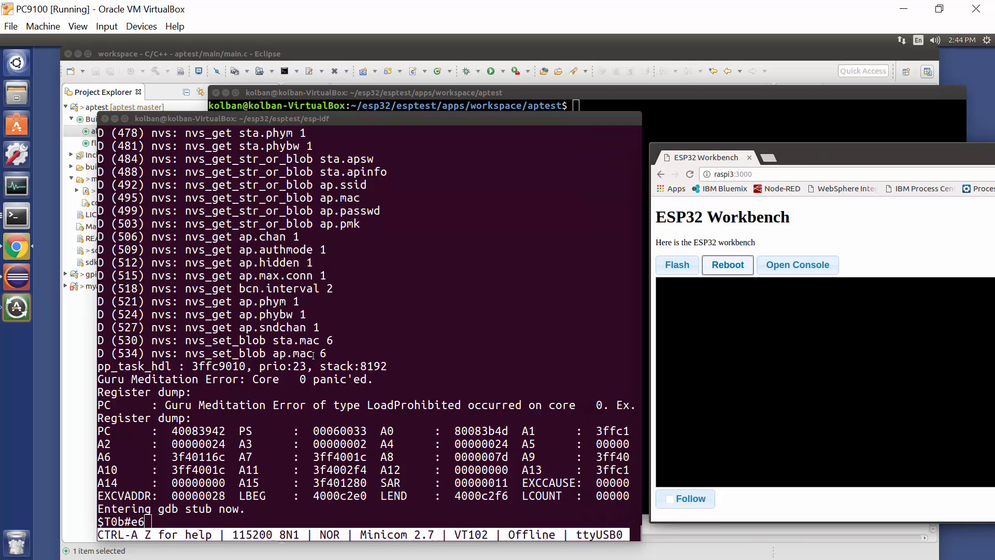
mouse_move(378, 272)
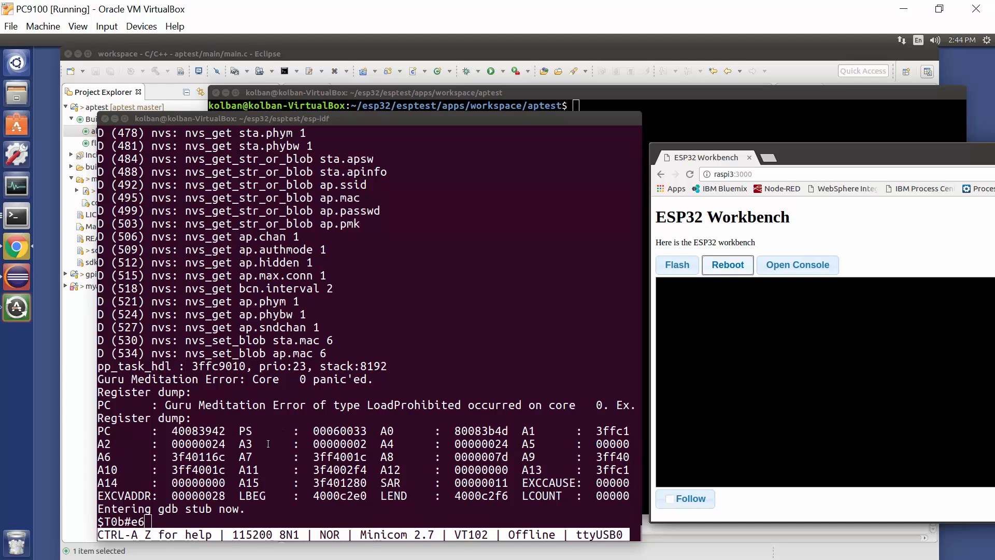
mouse_move(244, 454)
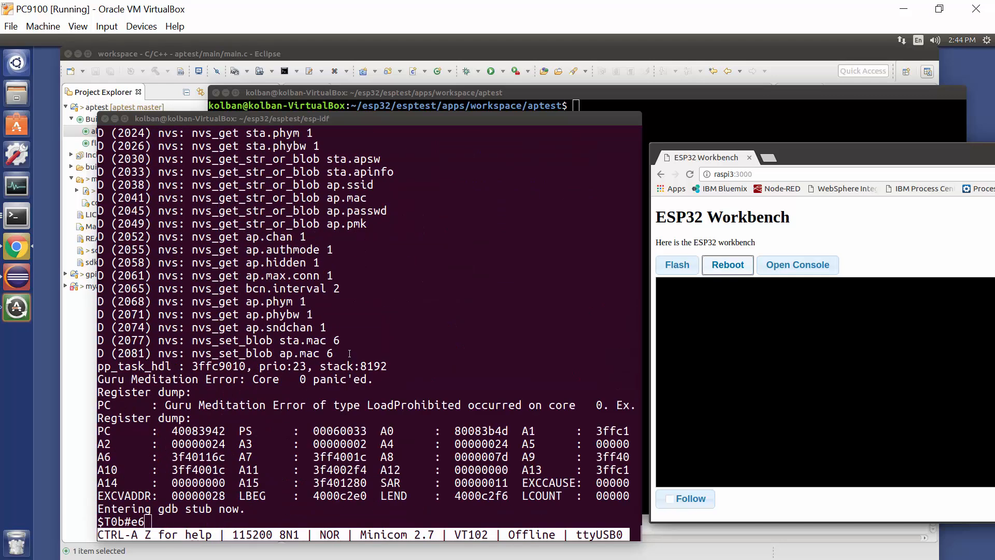
mouse_move(323, 289)
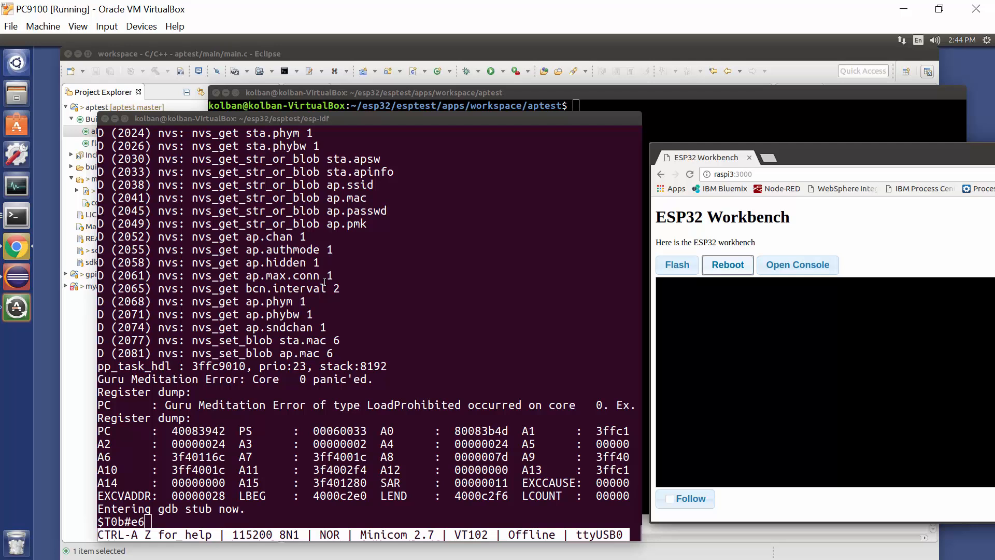
mouse_move(413, 185)
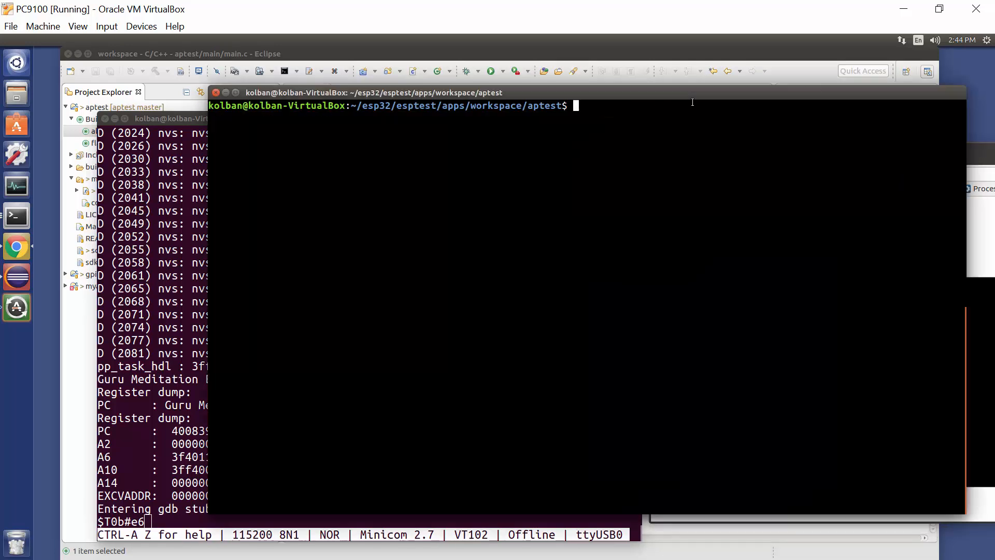
mouse_move(592, 204)
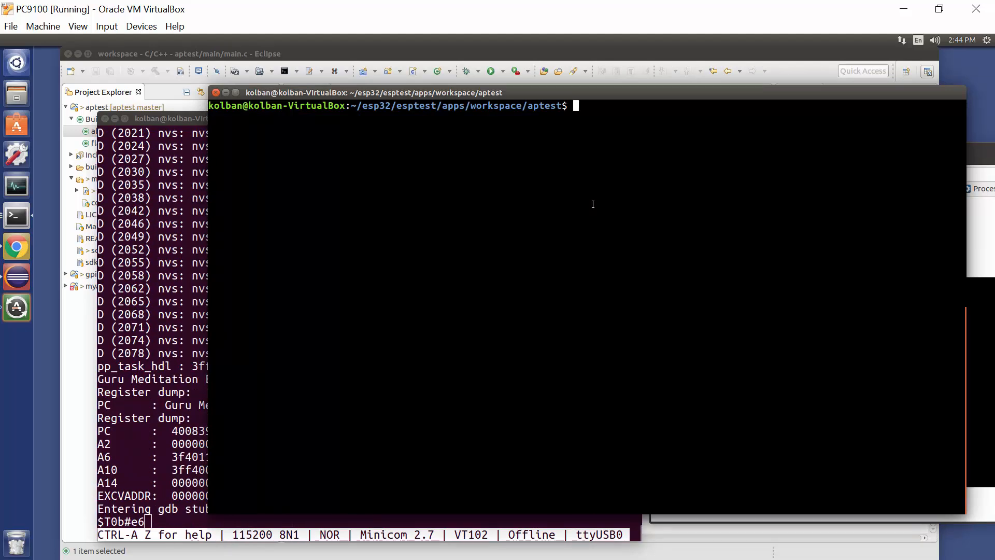
Launch make menuconfig for the aptest project
text(make)
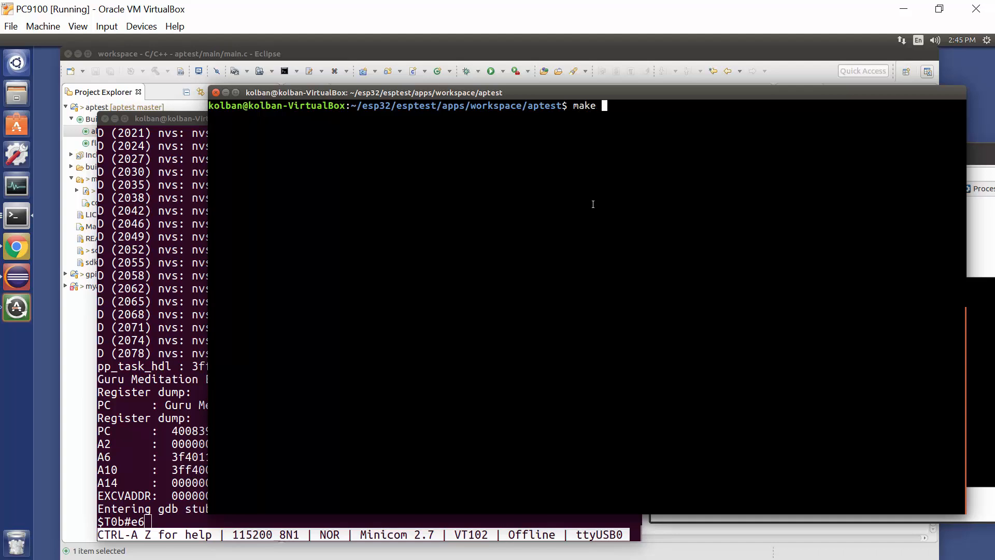
text(menucon)
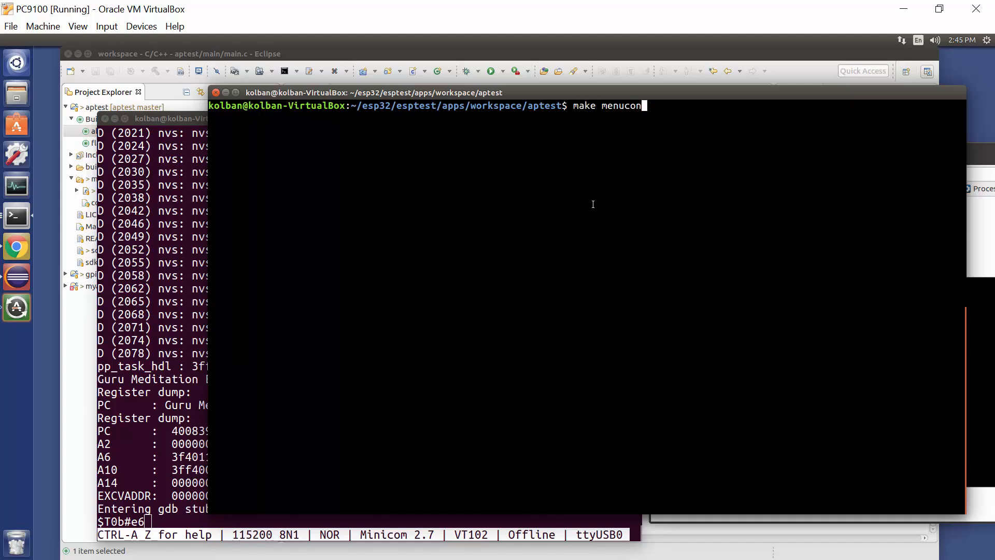
key(Return)
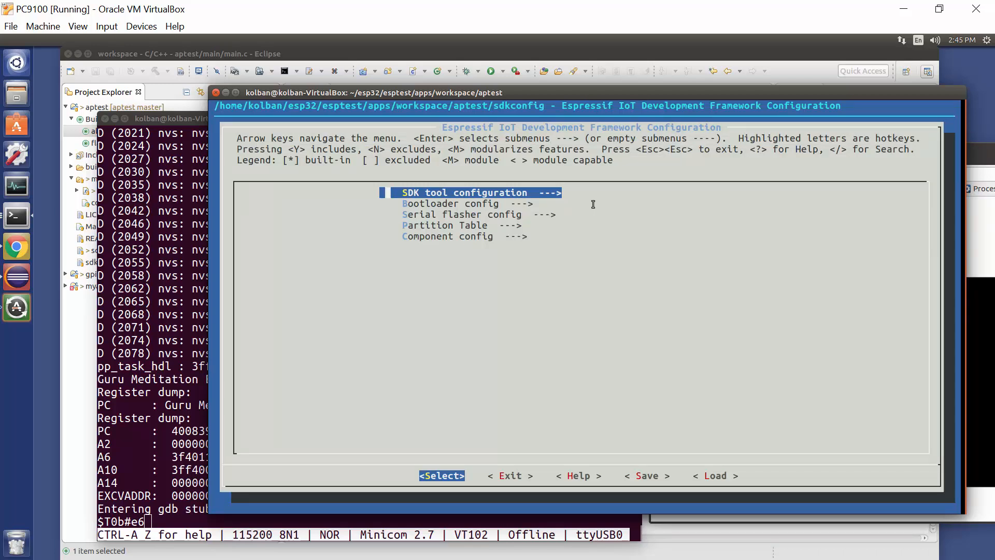
Navigate Component config → FreeRTOS and move to the Panic handler behaviour setting
key(Down)
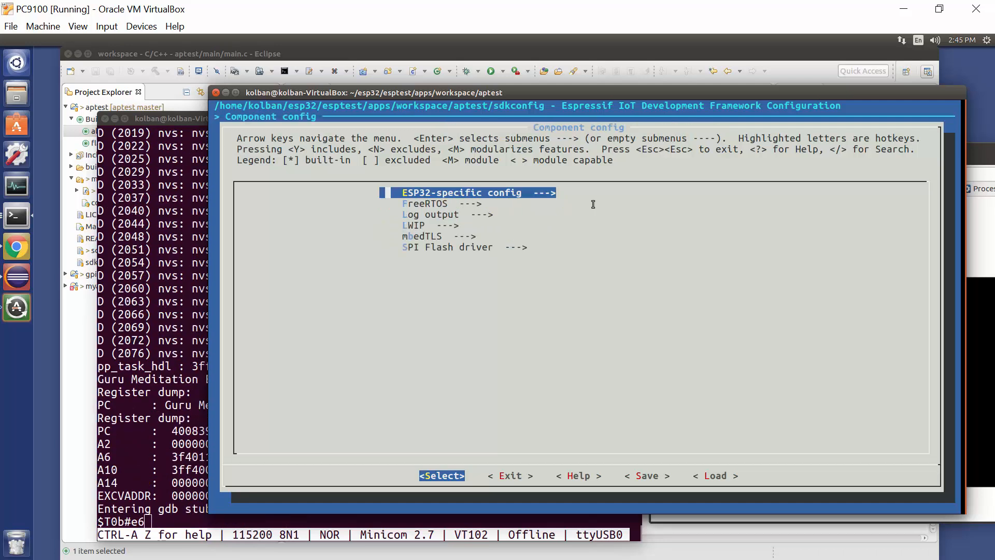
key(Down)
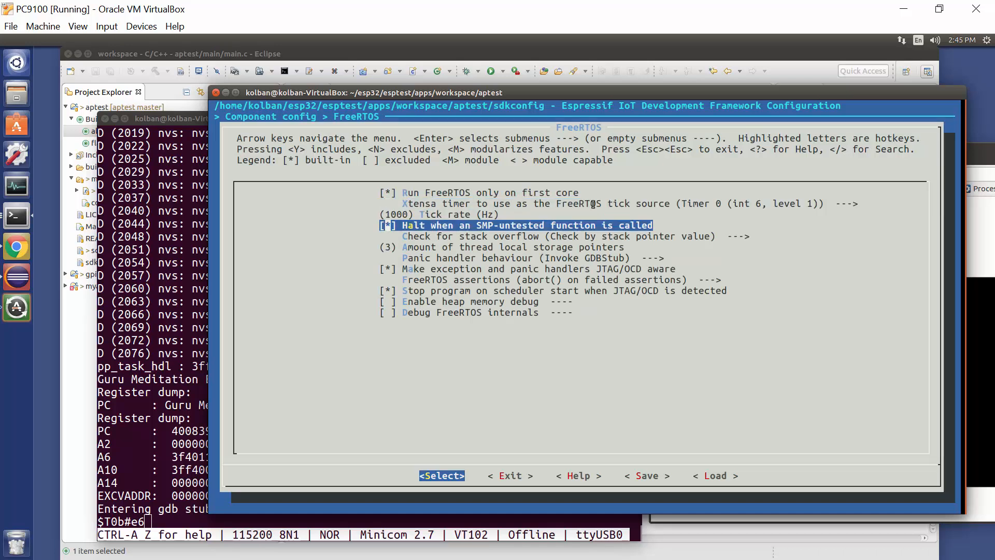
key(Down)
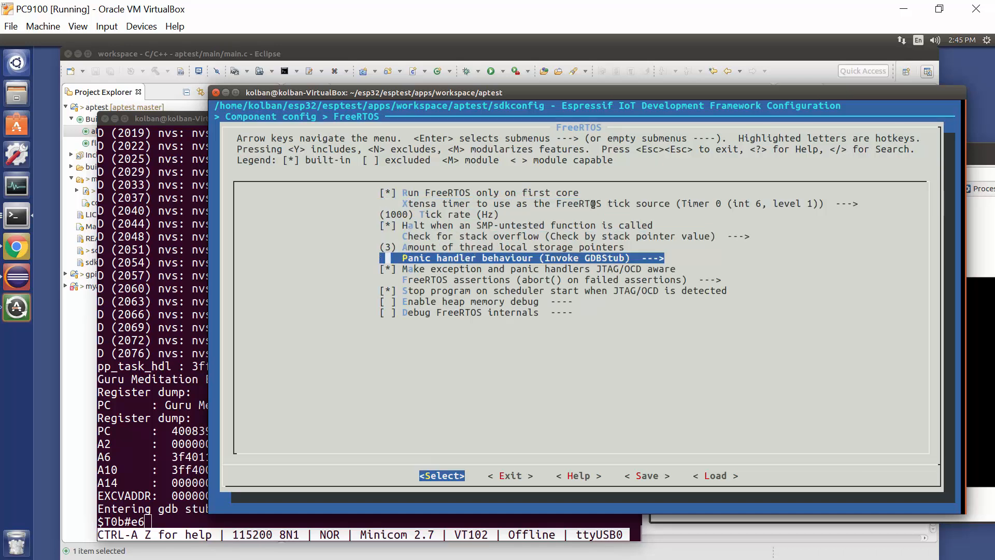
mouse_move(400, 247)
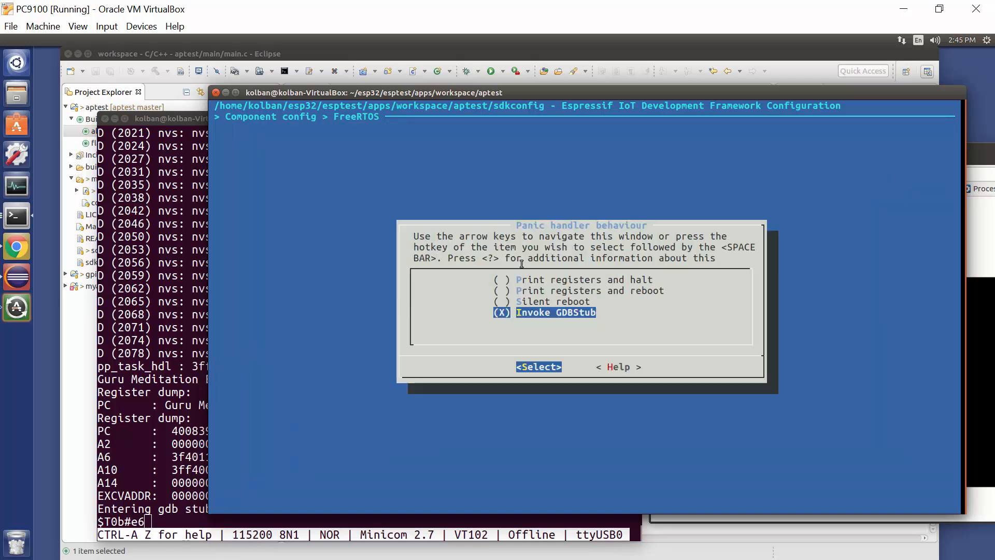
mouse_move(634, 298)
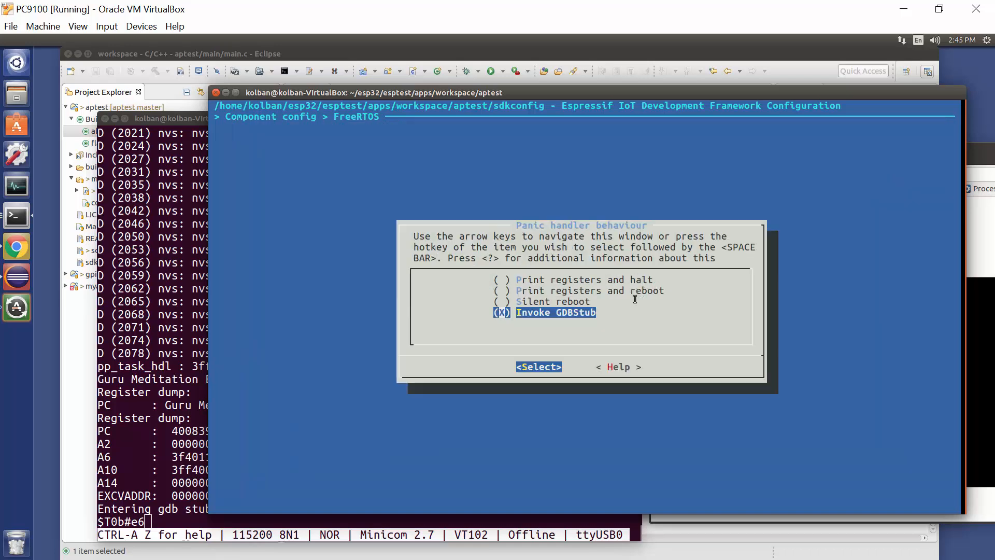
mouse_move(662, 297)
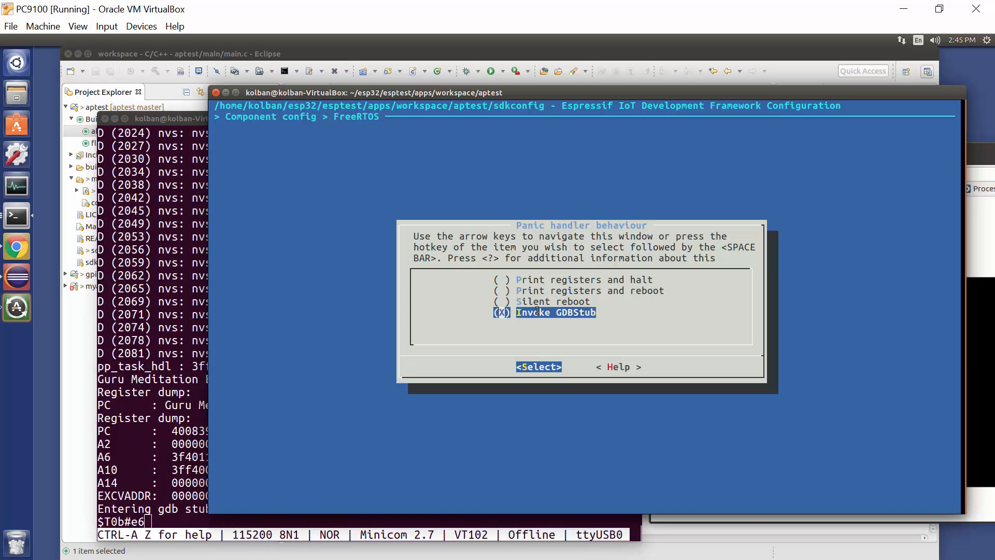
mouse_move(536, 316)
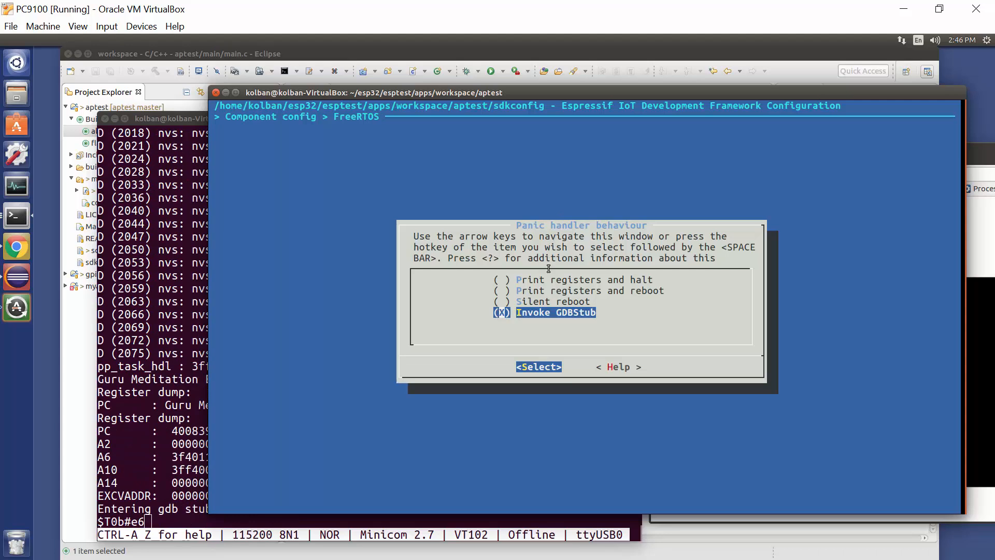
Keep Invoke GDBStub as the panic handler behaviour and leave the choice list
key(Escape)
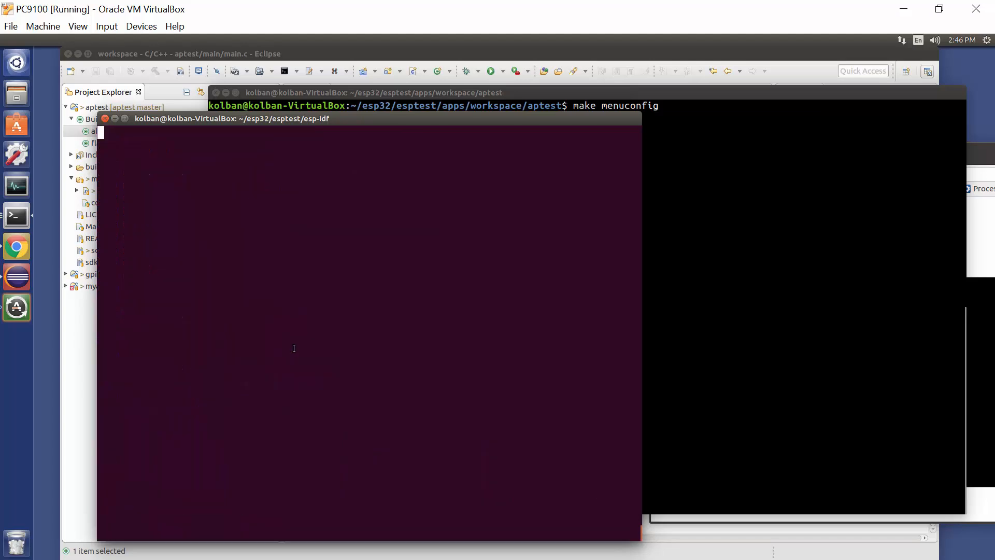
mouse_move(541, 231)
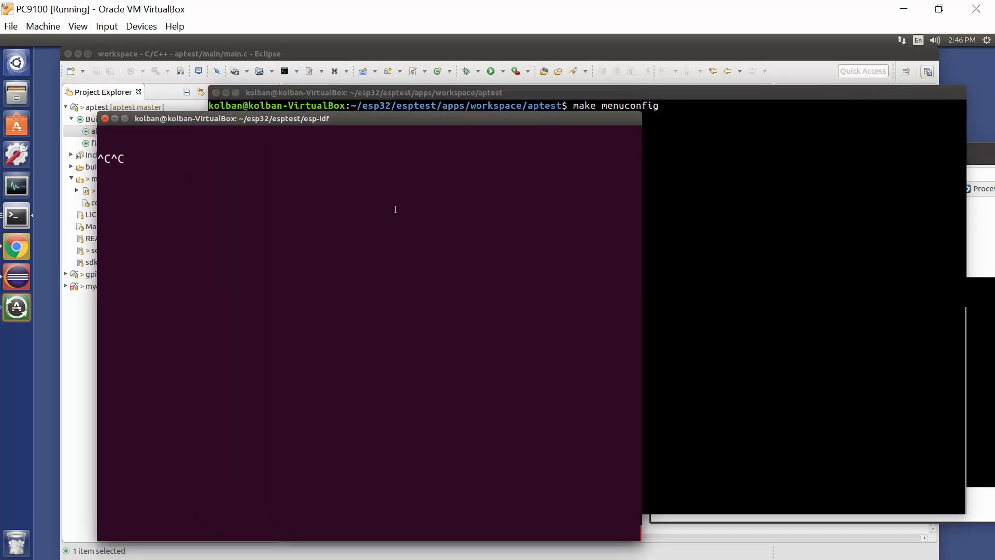
Kill the suspended minicom job with kill -9 % and bring the aptest terminal forward
text(kill -)
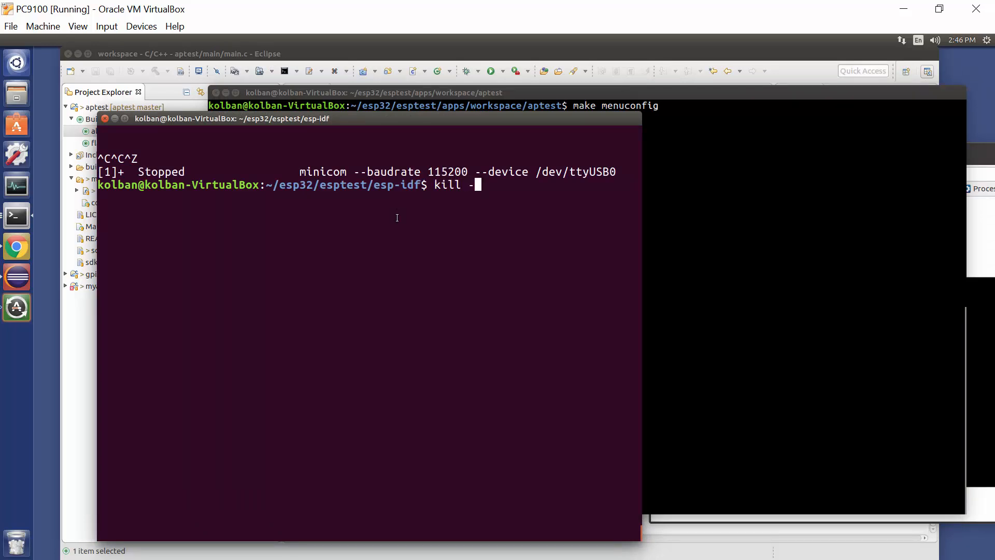
key(Return)
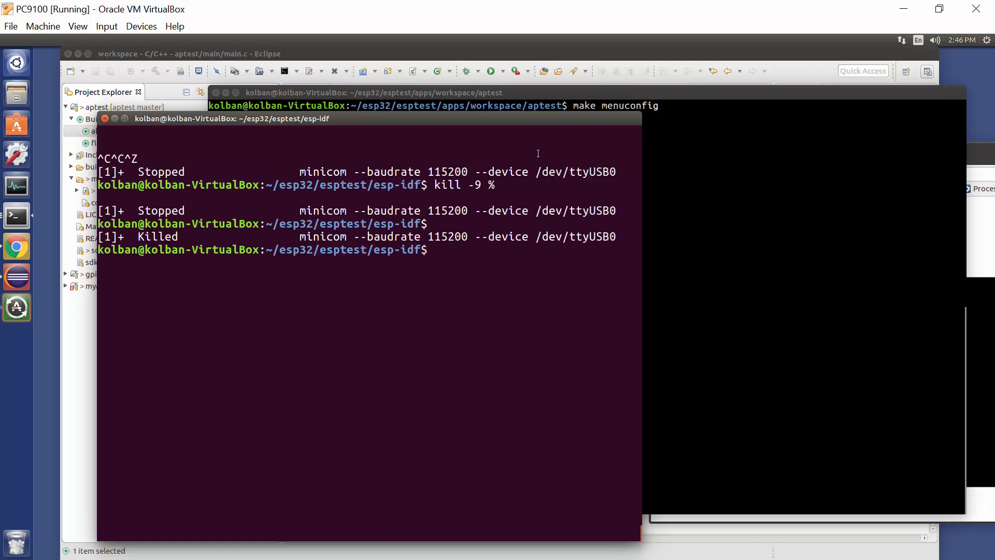
click(140, 26)
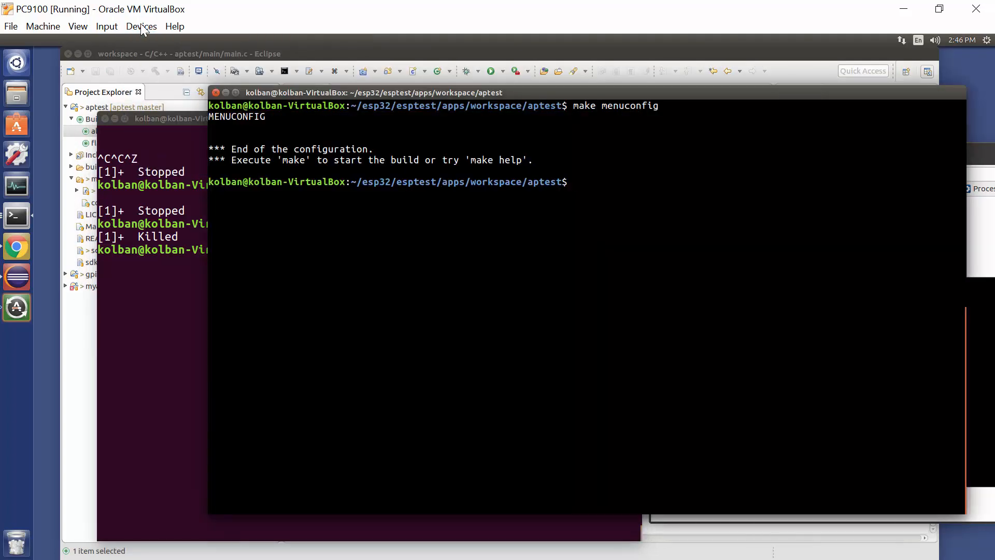
Start xtensa-esp32-elf-gdb on app-template.elf at 115200 with target remote /dev/ttyUSB0
text(clear)
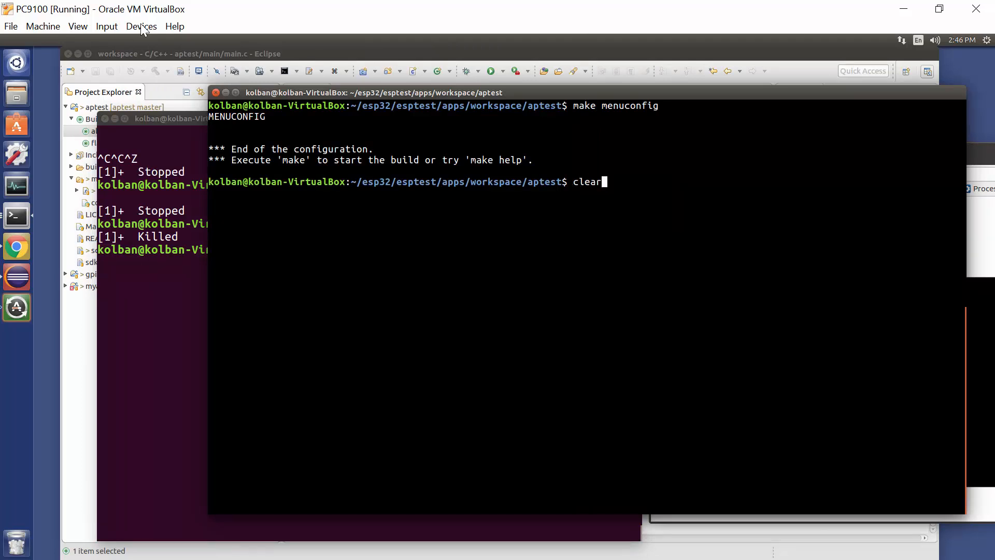
text(xtensa-esp32-elf-gdb ./build/app-template.elf -b 115200 -ex 'target remote /dev/ttyUSB0')
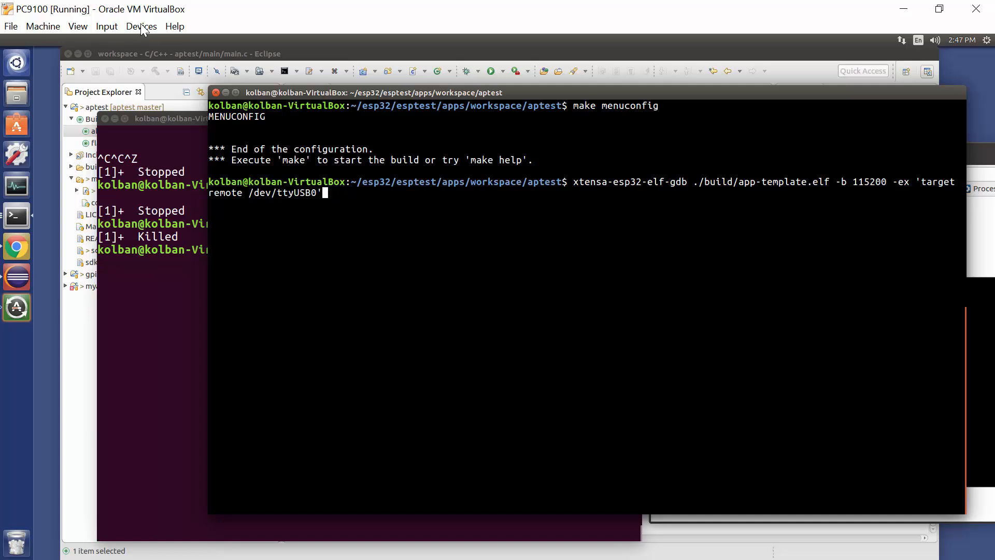
key(Return)
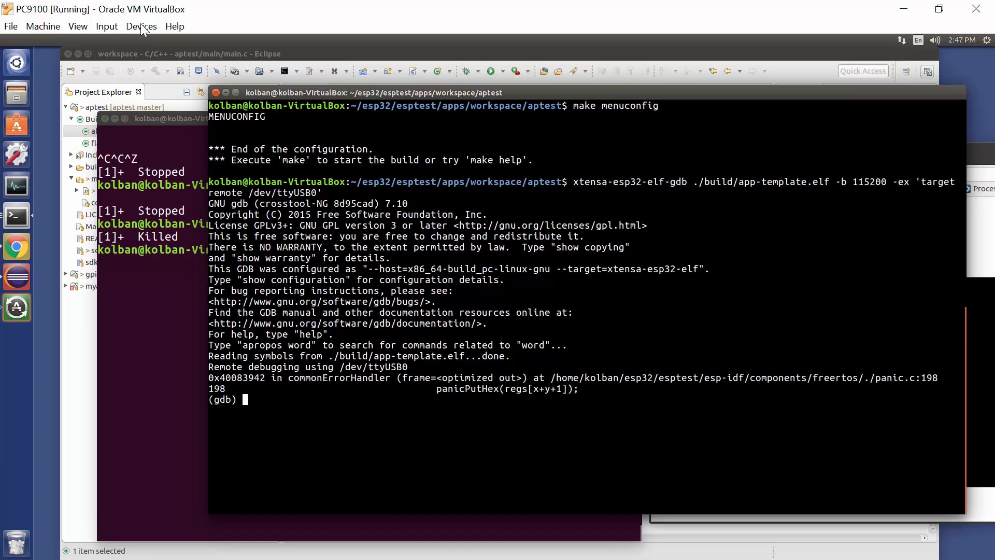
List the source around panic.c line 198, request a backtrace and interrupt it when it stalls
text(list)
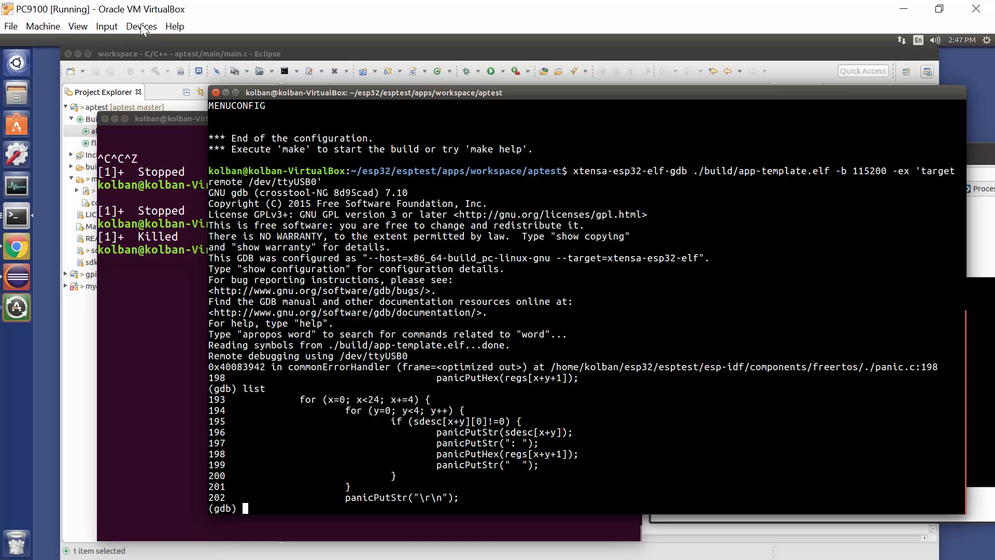
text(bt)
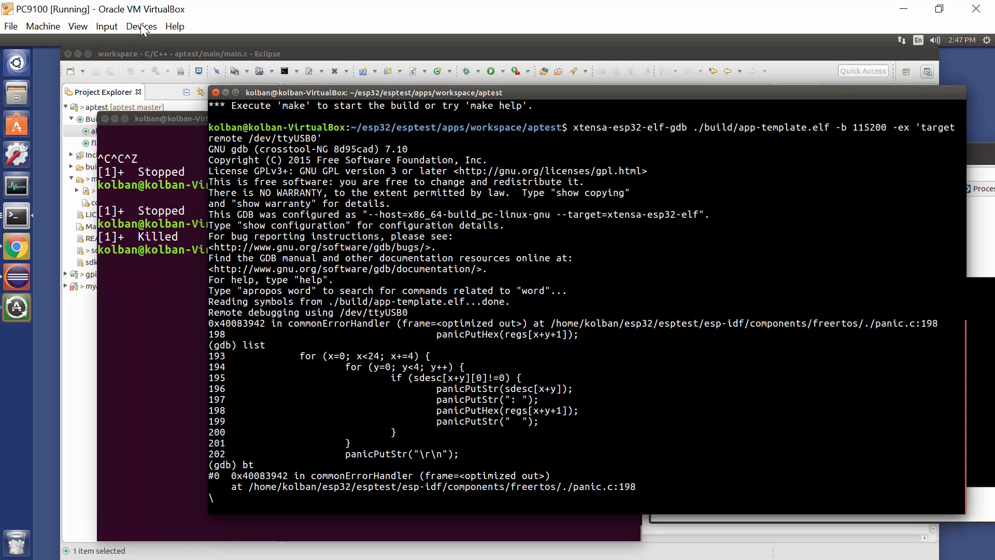
key(ctrl+c)
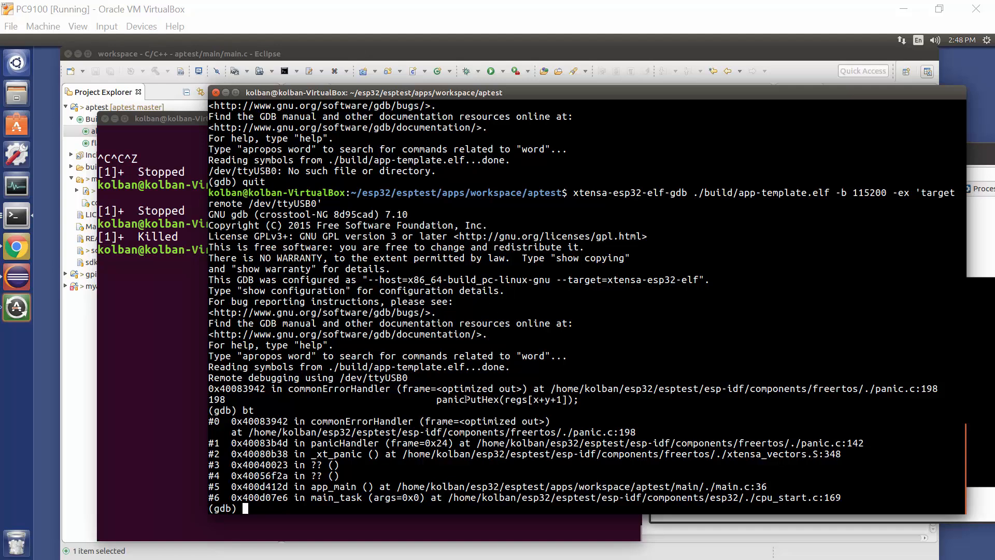
Print the backtrace again, showing the crash path from app_main at main.c line 36
text(b)
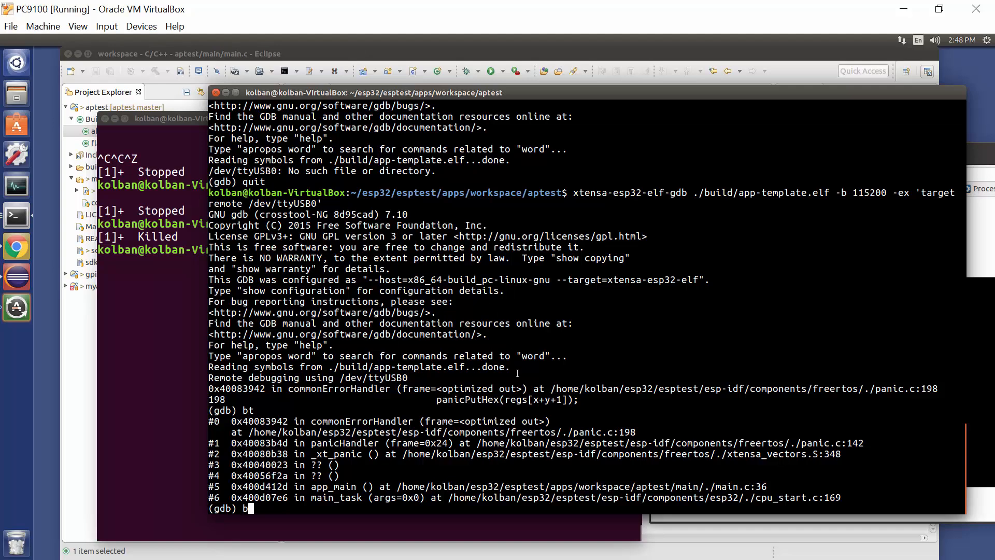
key(Return)
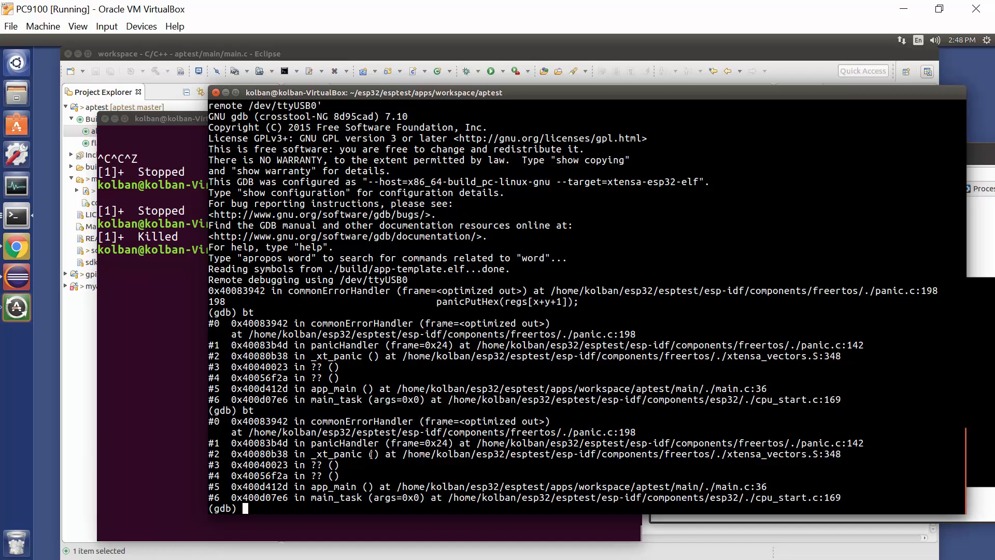
mouse_move(406, 464)
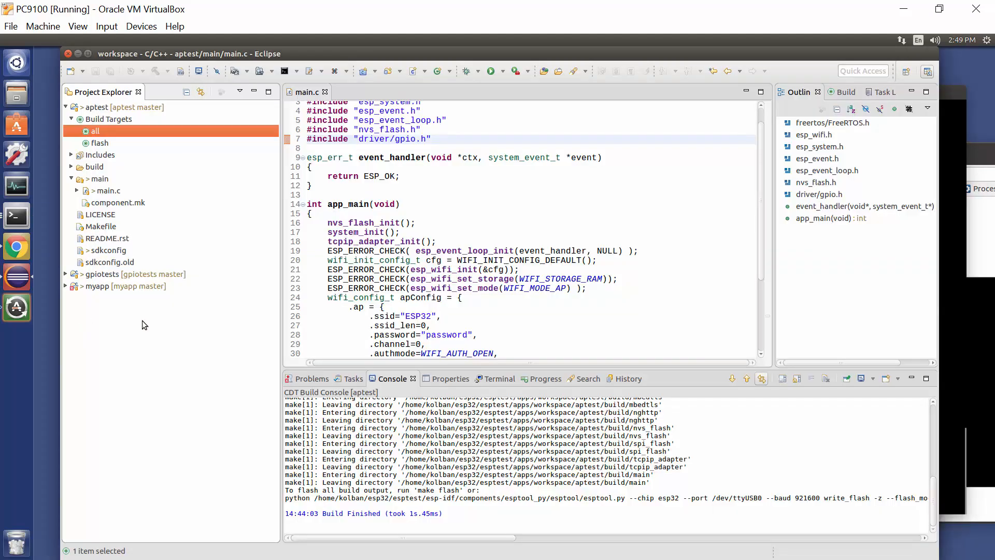
Replace WIFI_IF_STA with WIFI_IF_AP in the esp_wifi_set_config call on main.c line 36
scroll(down, 3)
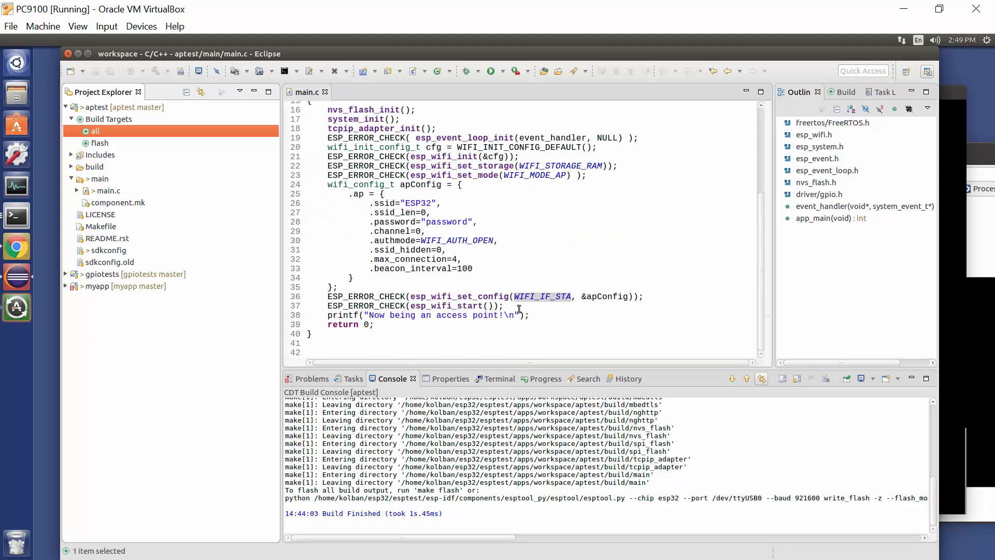
mouse_move(293, 302)
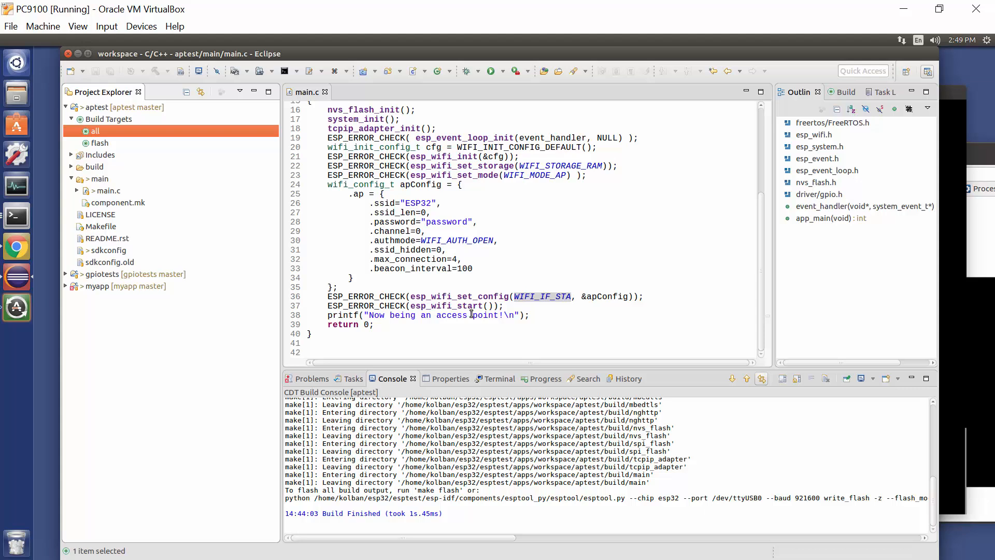
mouse_move(549, 302)
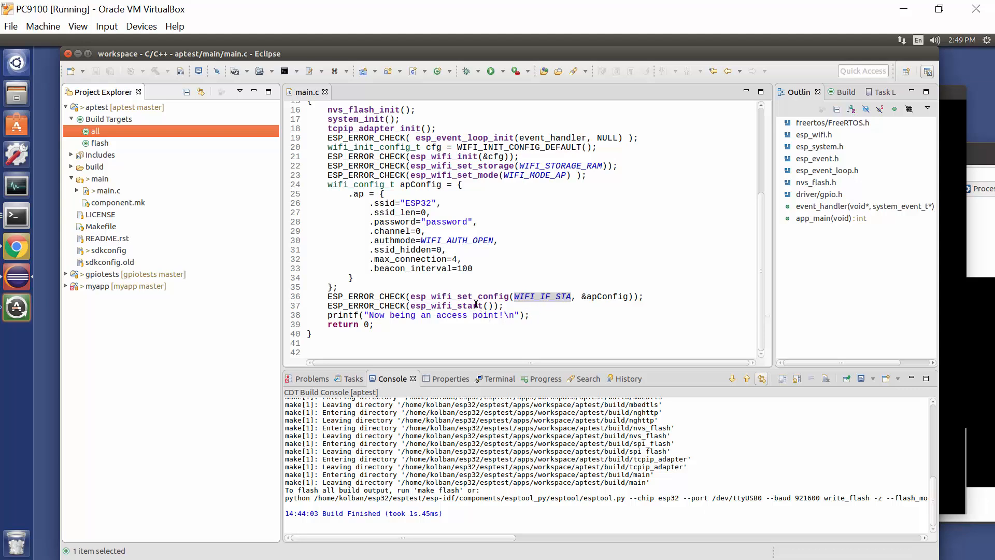
mouse_move(469, 296)
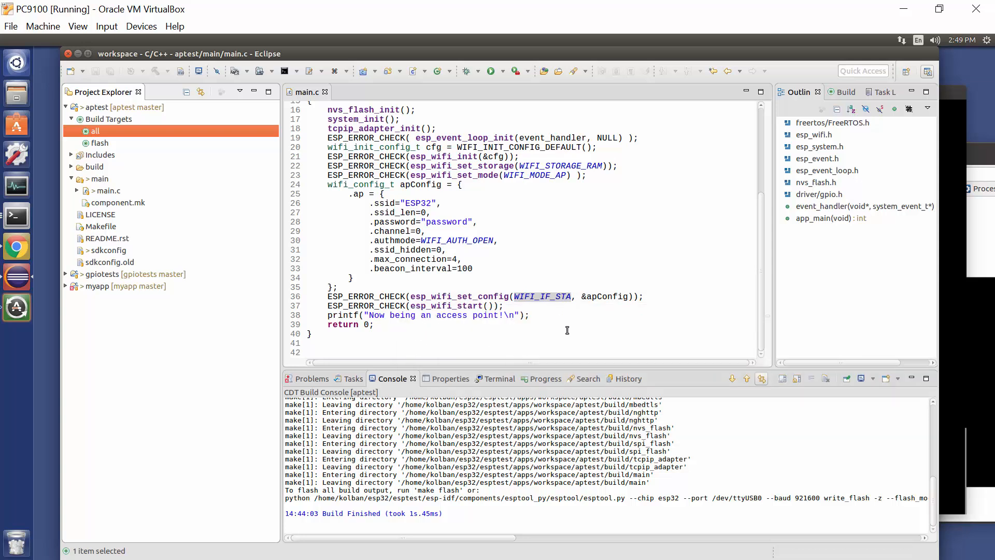
mouse_move(613, 298)
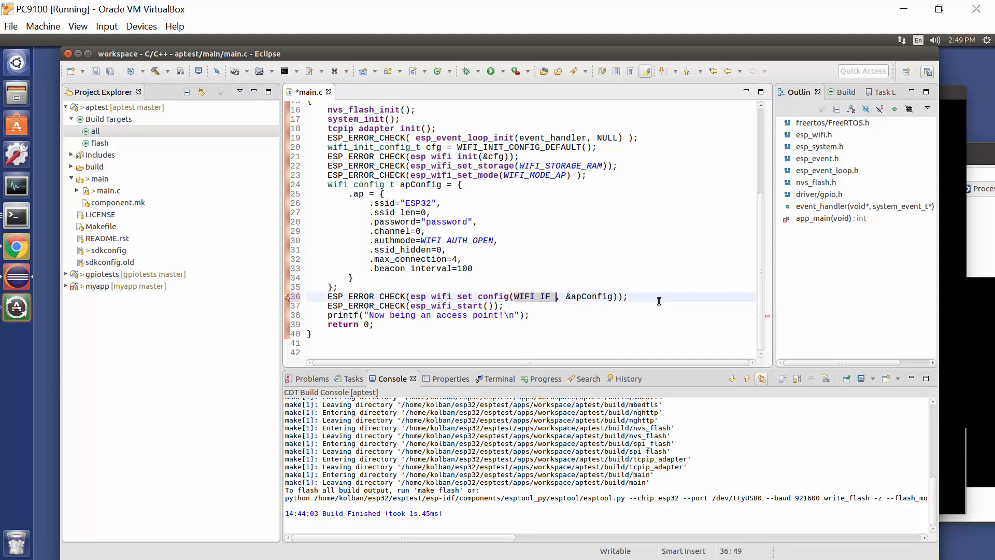
text(AP)
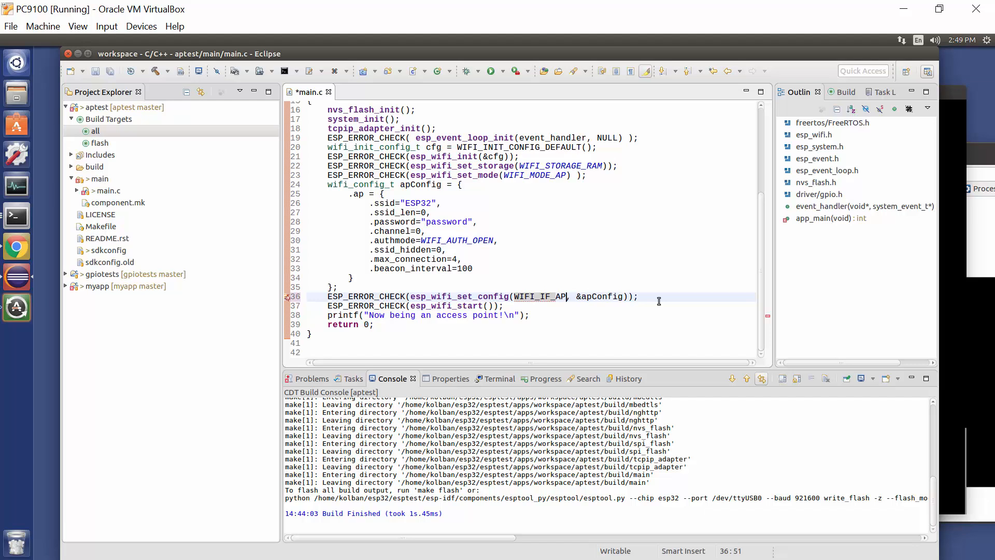